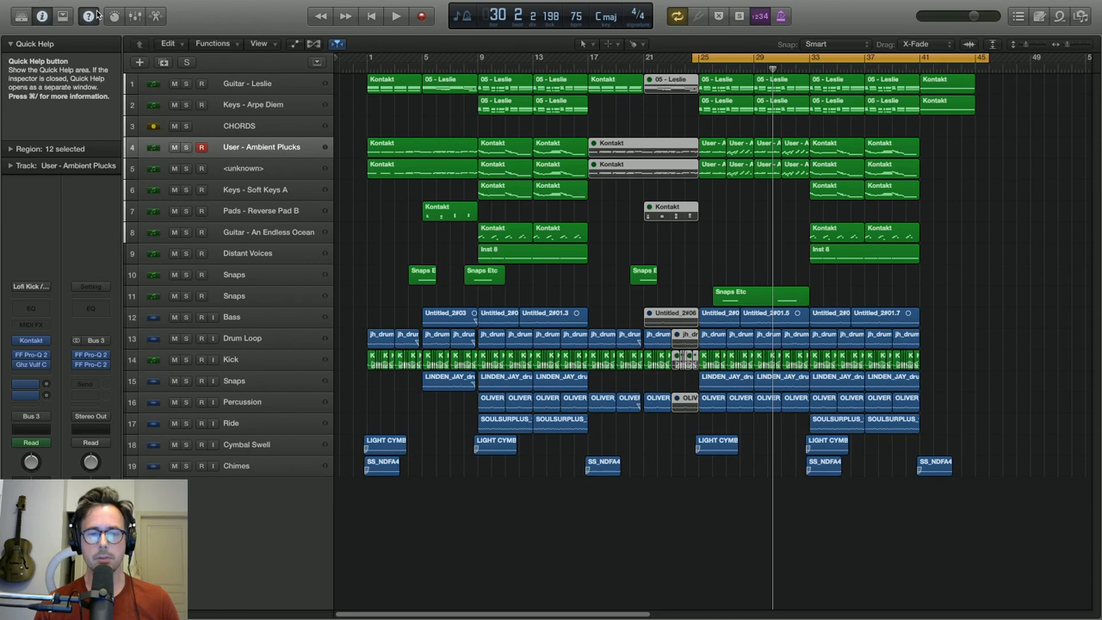
# Step: Select the Guitar - Leslie track header so its record button arms automatically
pyautogui.click(247, 83)
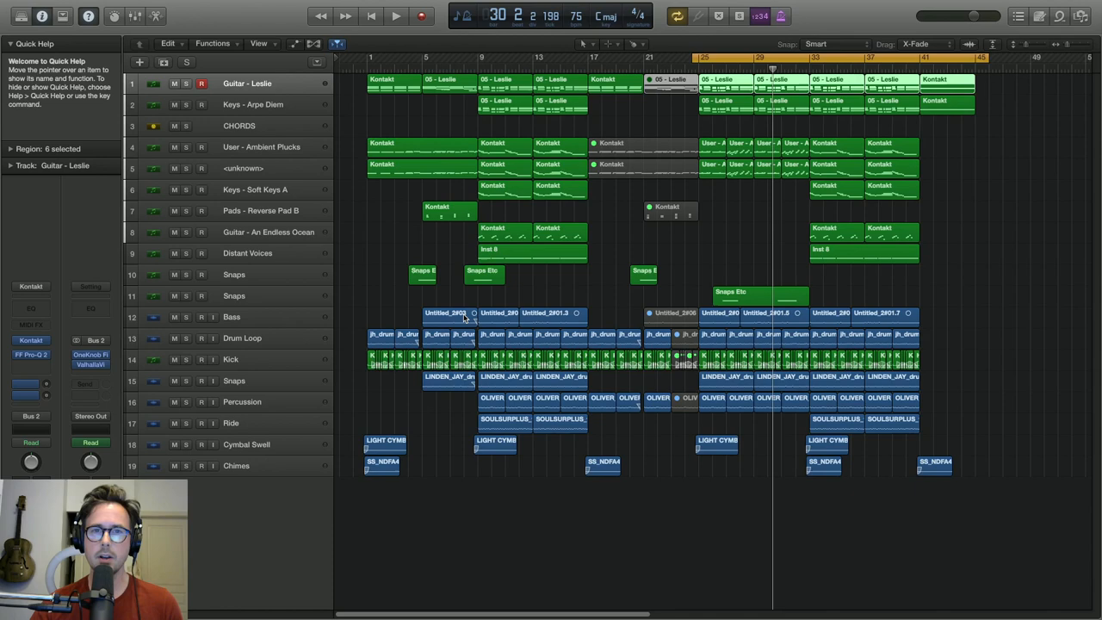
pyautogui.moveTo(508, 370)
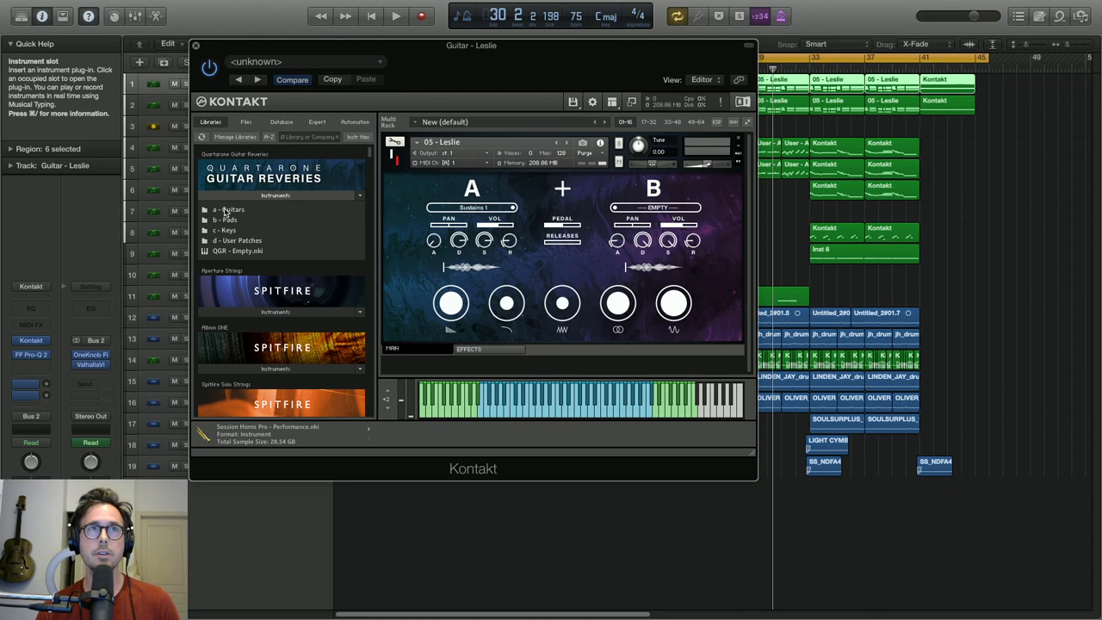
pyautogui.moveTo(242, 214)
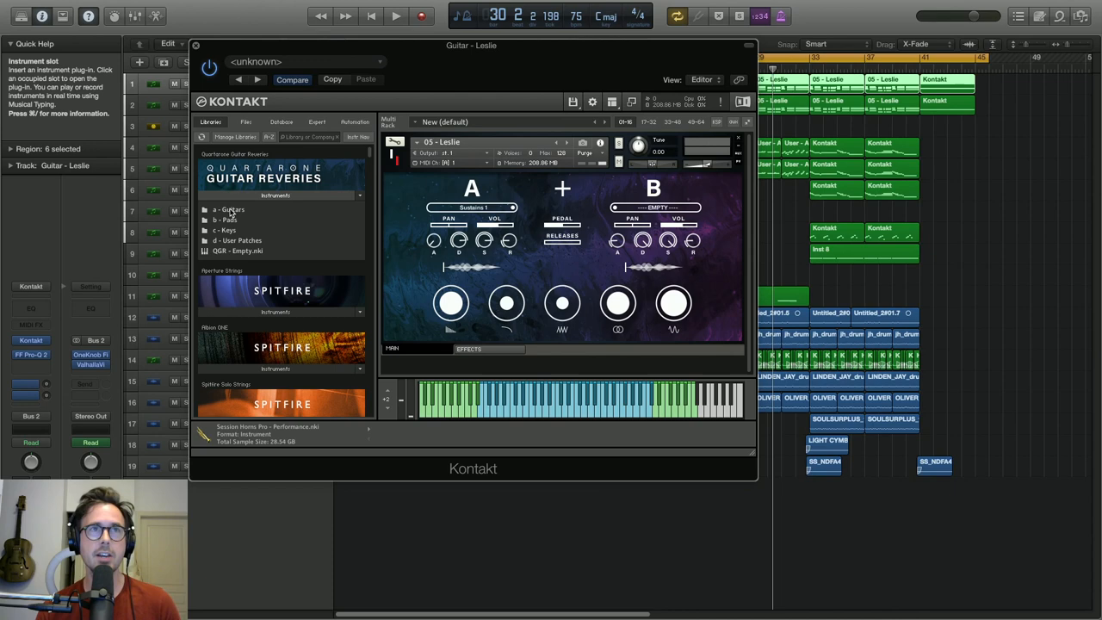
pyautogui.moveTo(241, 233)
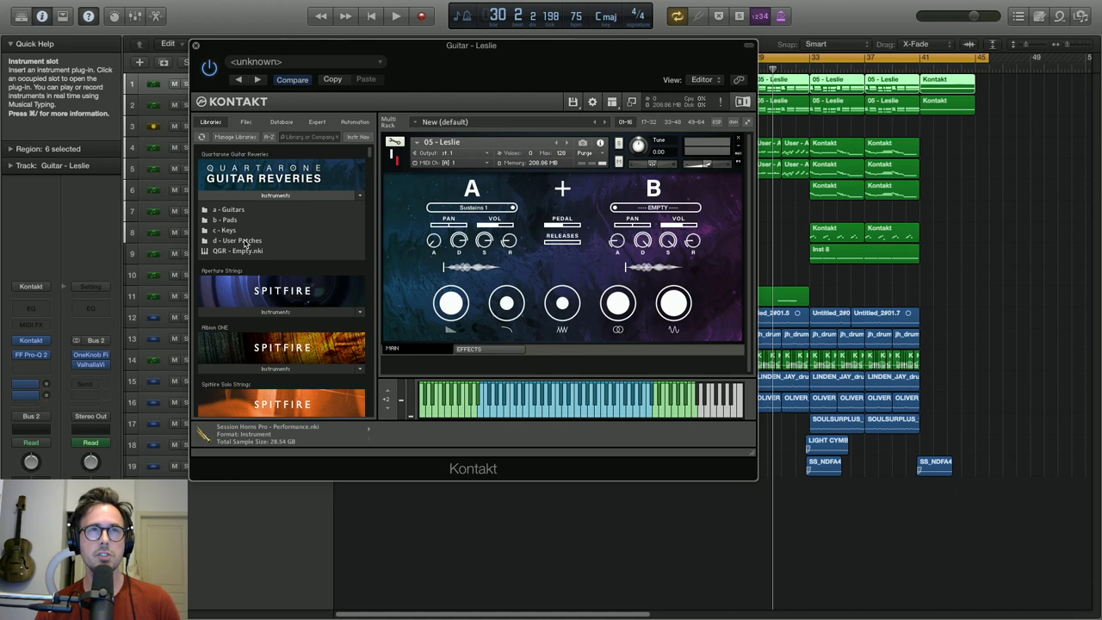
pyautogui.moveTo(245, 252)
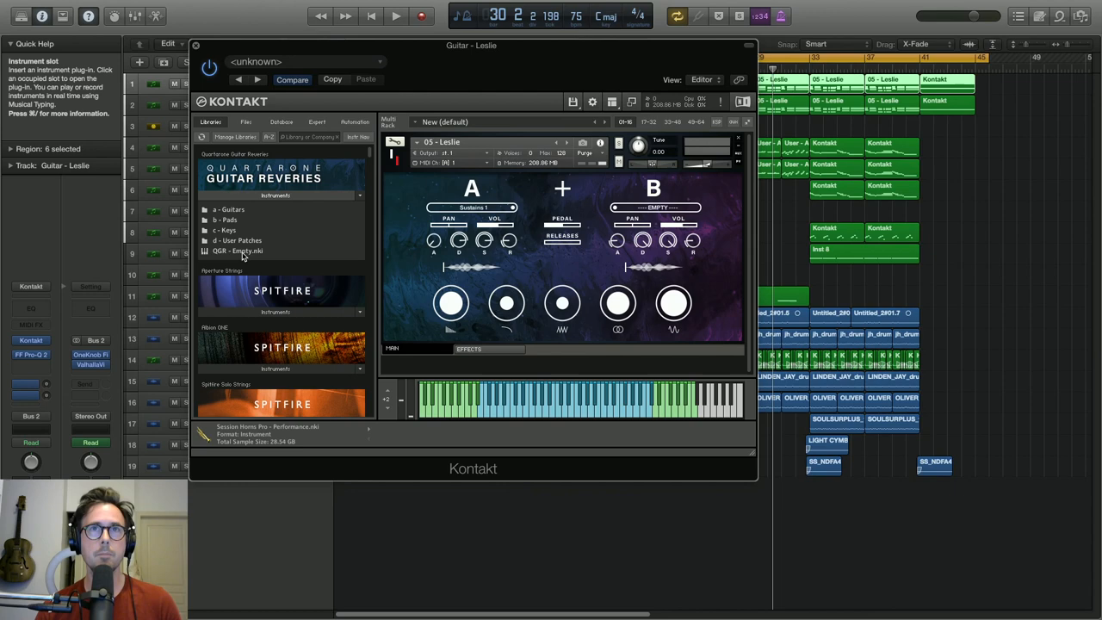
pyautogui.moveTo(263, 258)
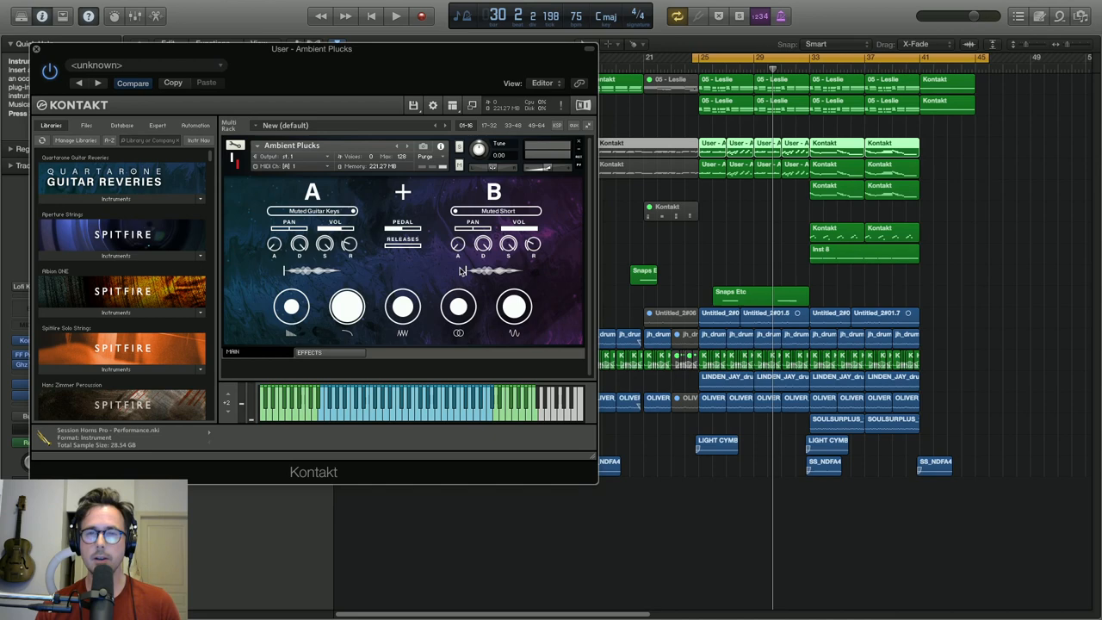
pyautogui.moveTo(334, 205)
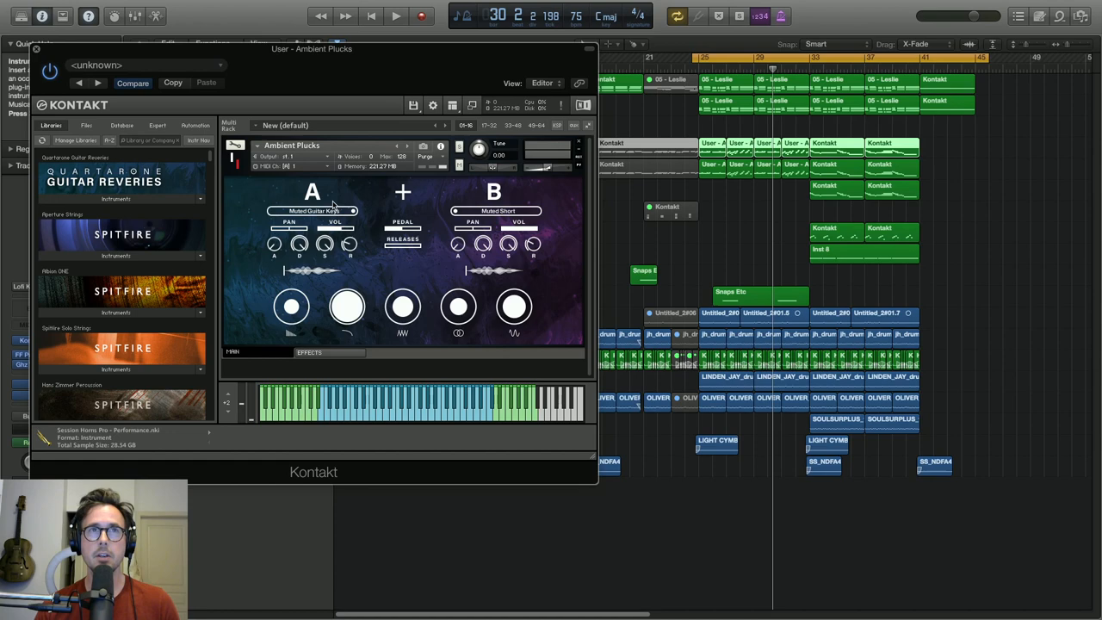
# Step: Check Source A's sound list, keeping Muted Guitar Keys, then show the patch's effects page
pyautogui.click(312, 211)
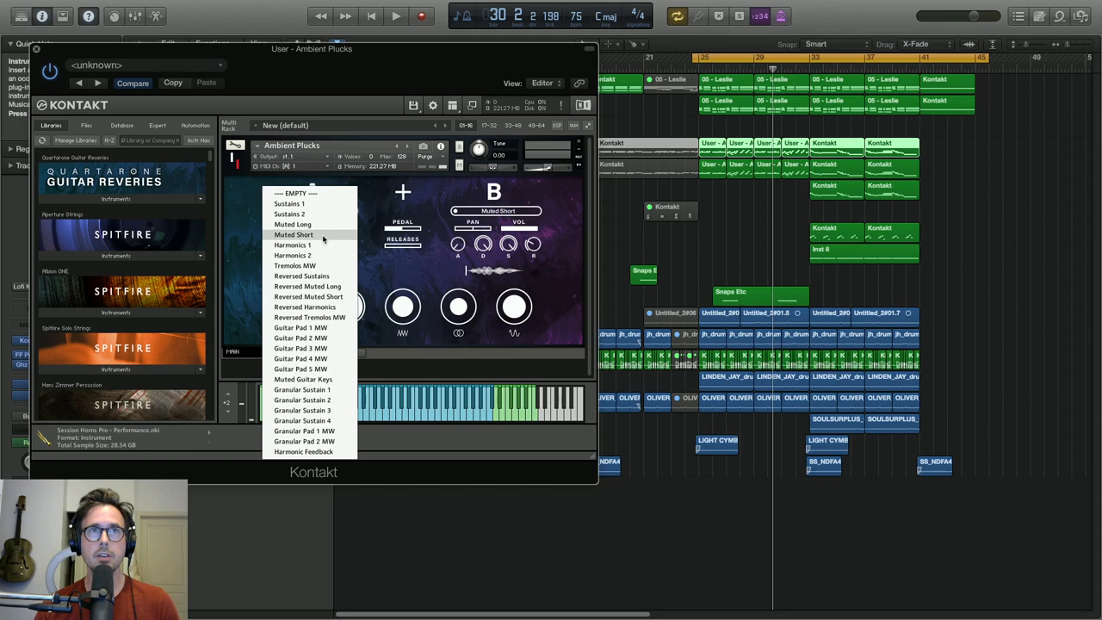
pyautogui.click(303, 379)
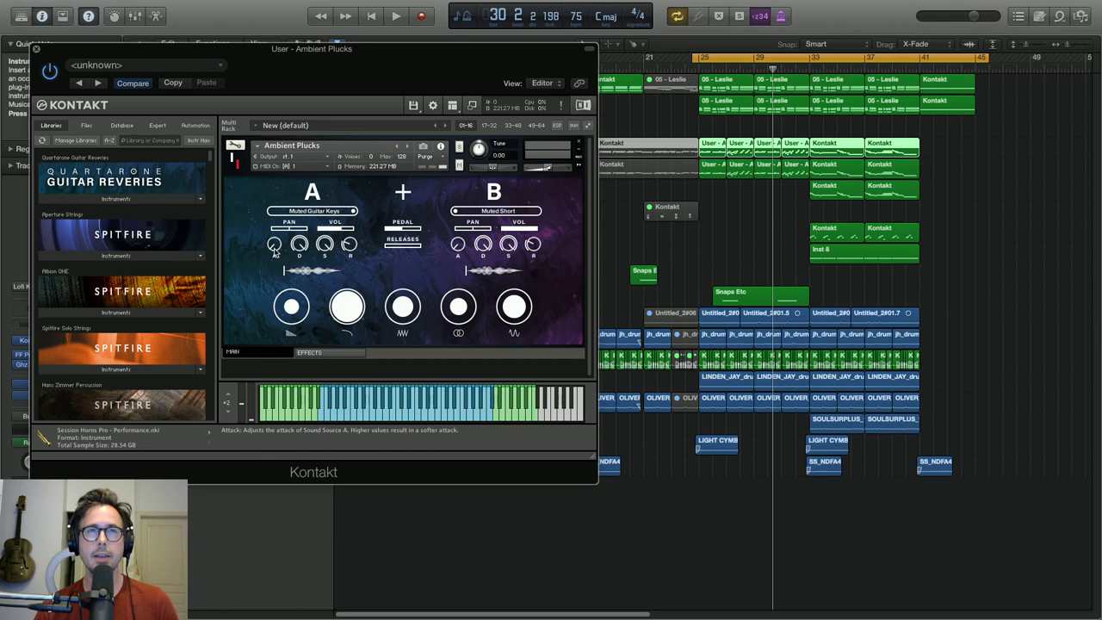
pyautogui.moveTo(284, 273)
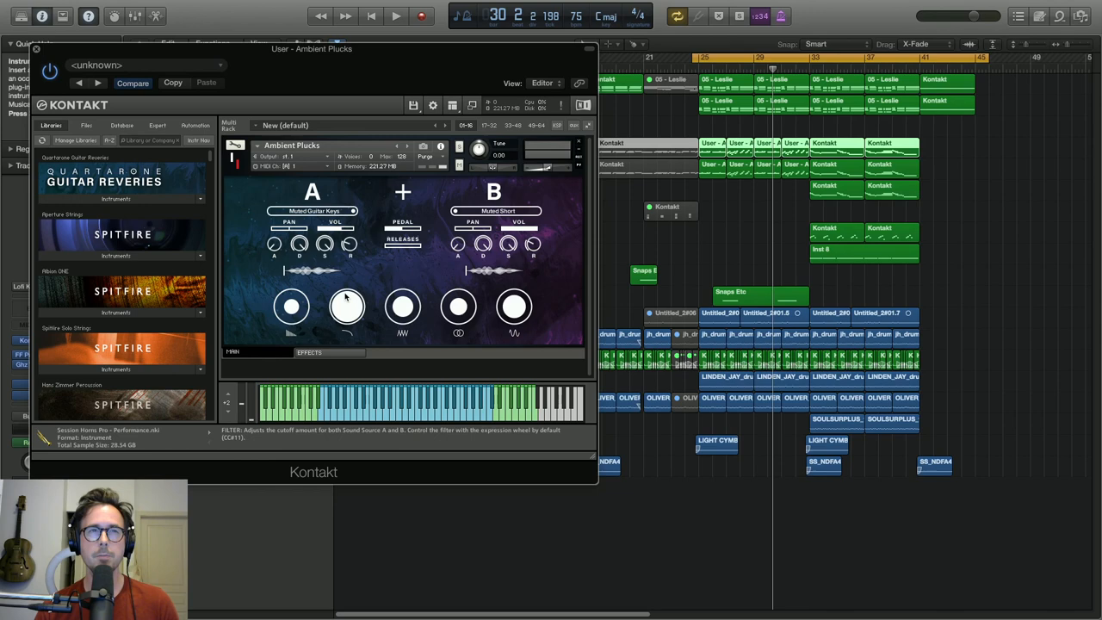
pyautogui.moveTo(514, 307)
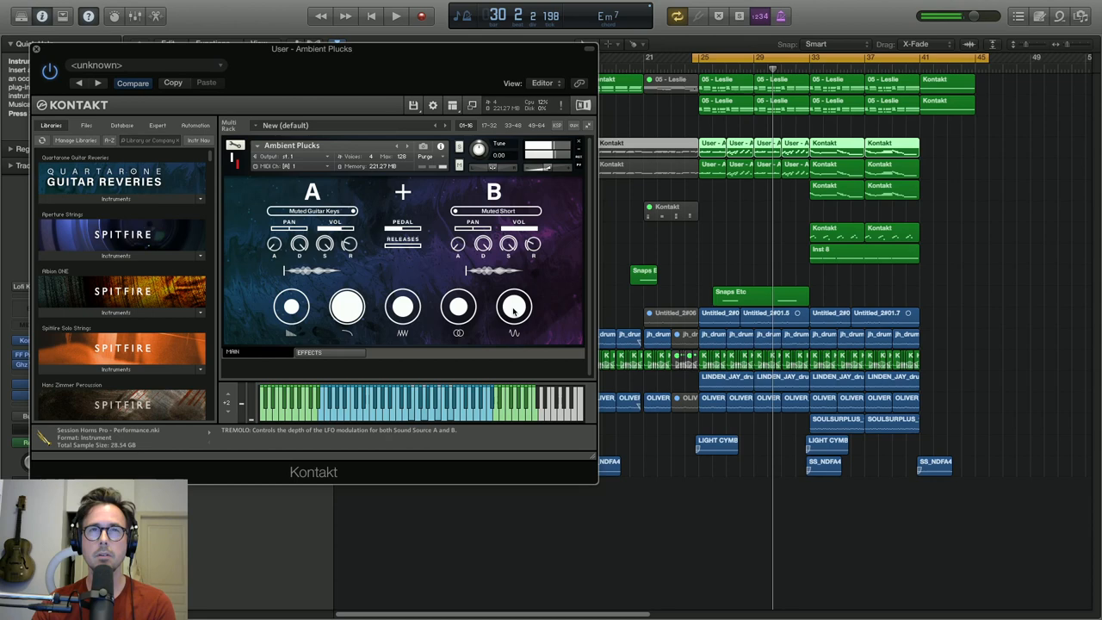
pyautogui.click(515, 307)
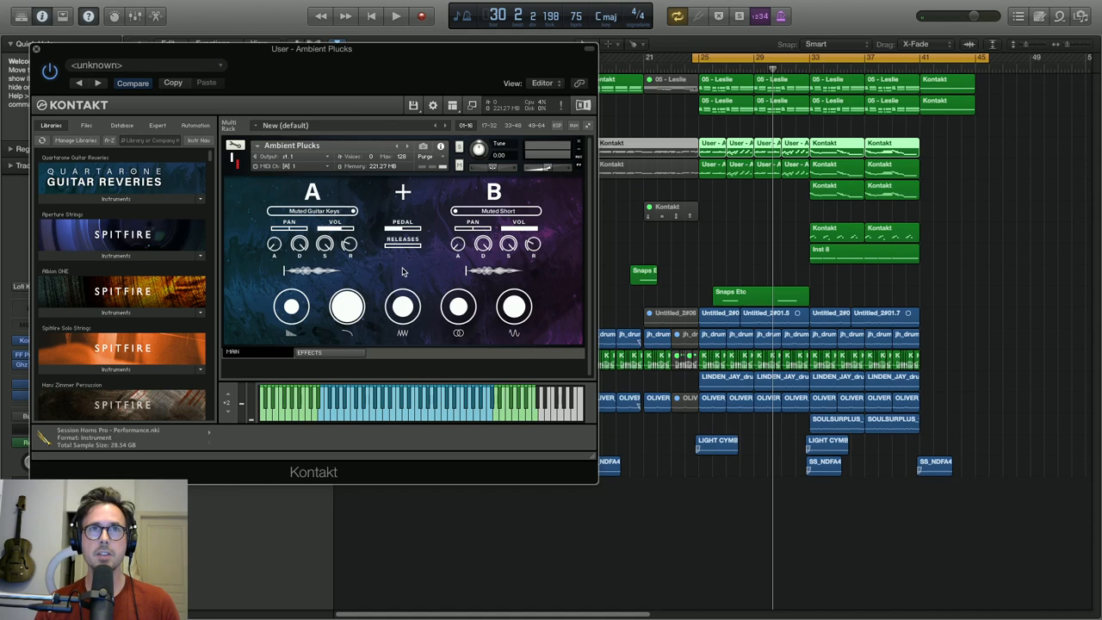
pyautogui.click(309, 351)
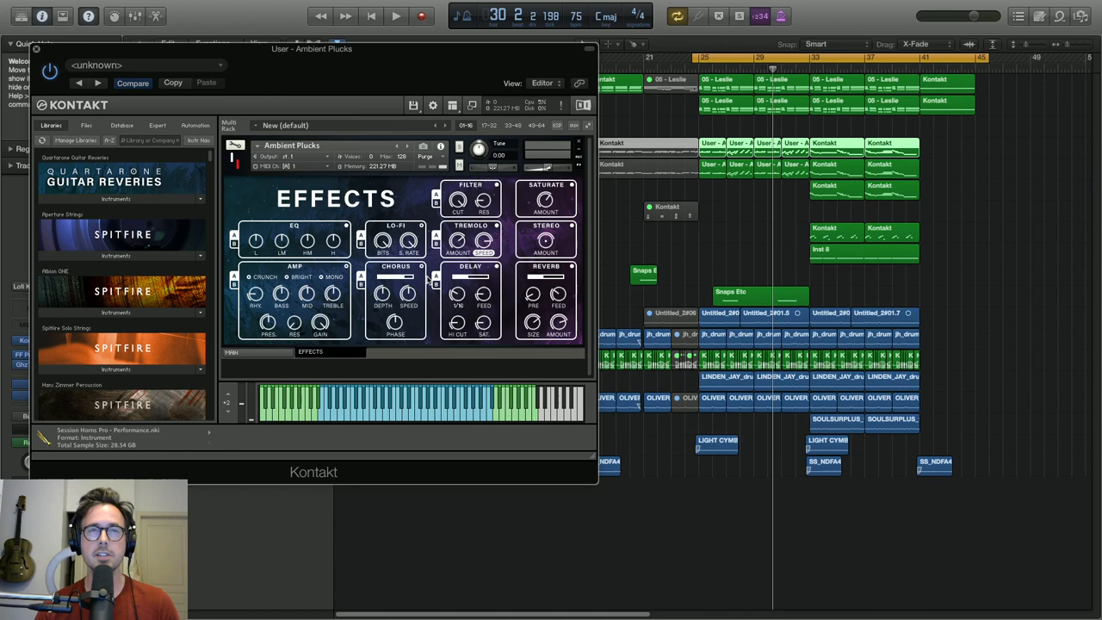
# Step: View the Ambient Plucks EFFECTS page in Kontakt
pyautogui.click(232, 353)
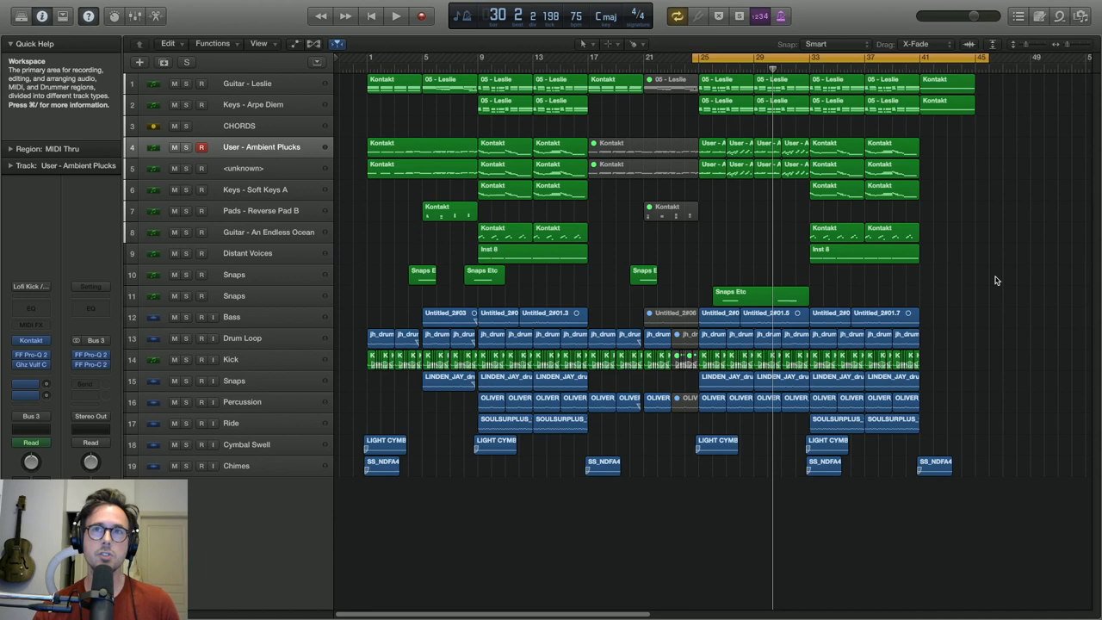
# Step: Play the arrangement from bar 30 to around bar 44, then stop
pyautogui.click(395, 16)
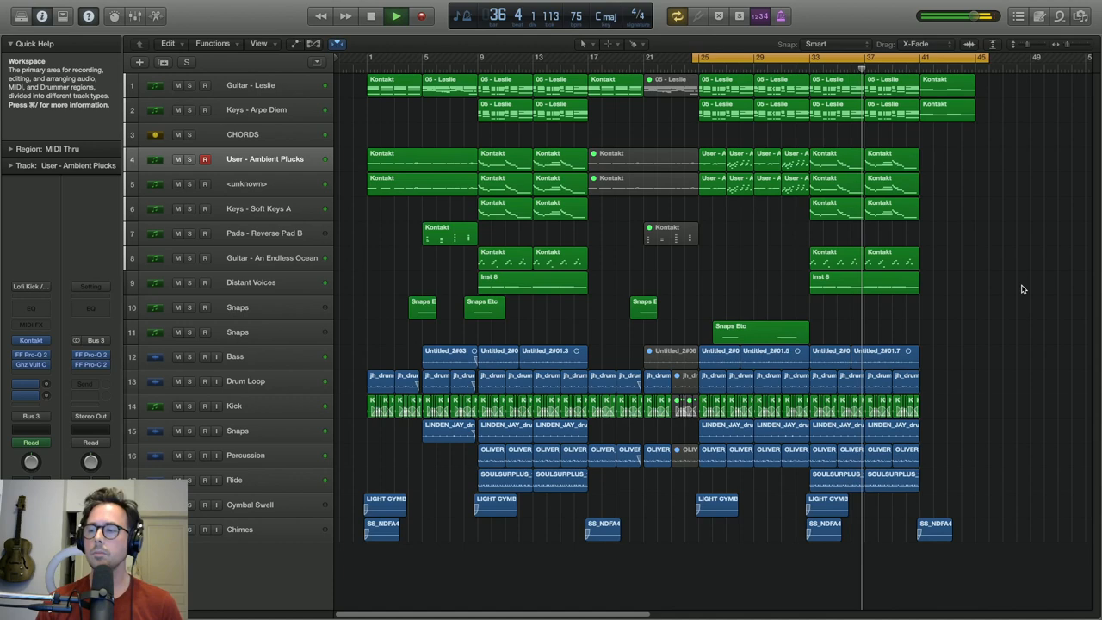
pyautogui.click(395, 16)
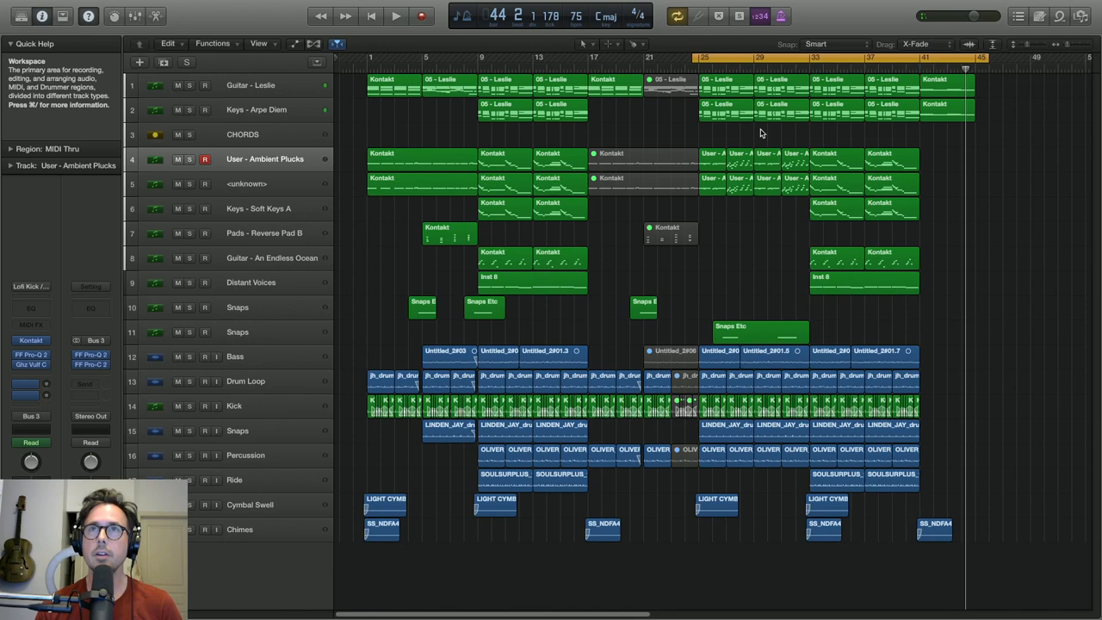
pyautogui.moveTo(798, 134)
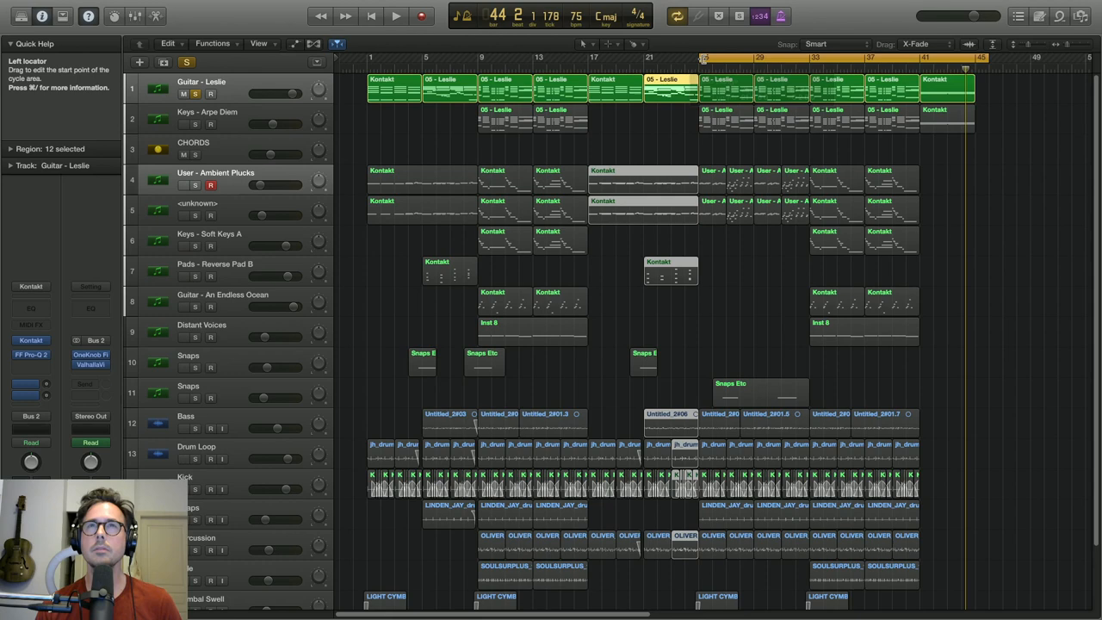
# Step: Audition the soloed Guitar - Leslie and Keys - Arpe Diem parts, then open the unknown track's Kontakt instrument
pyautogui.click(395, 16)
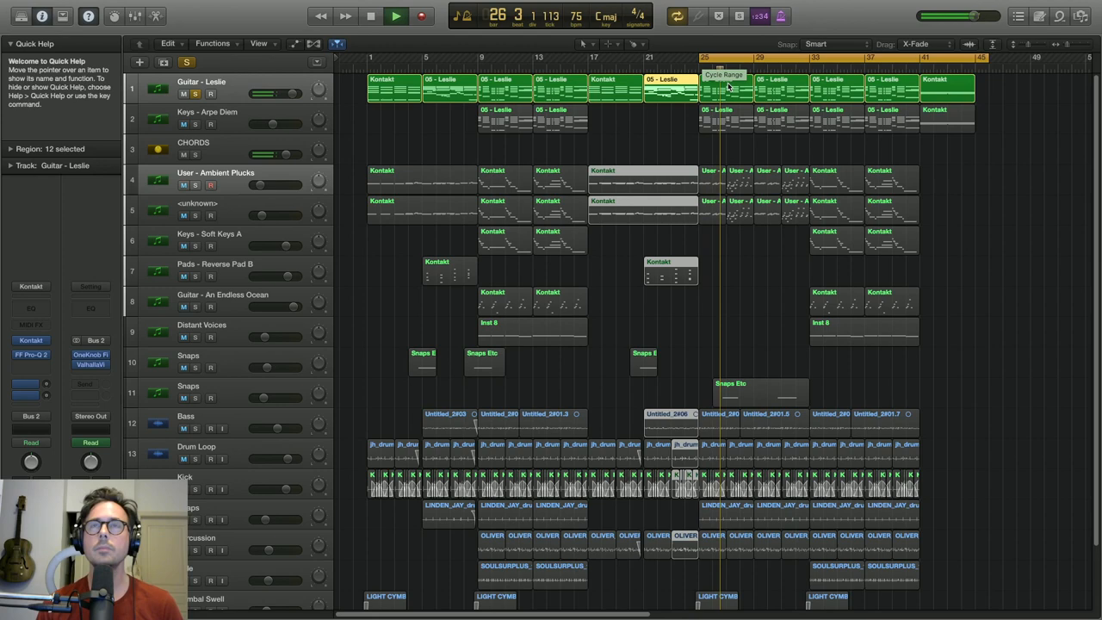
pyautogui.click(395, 16)
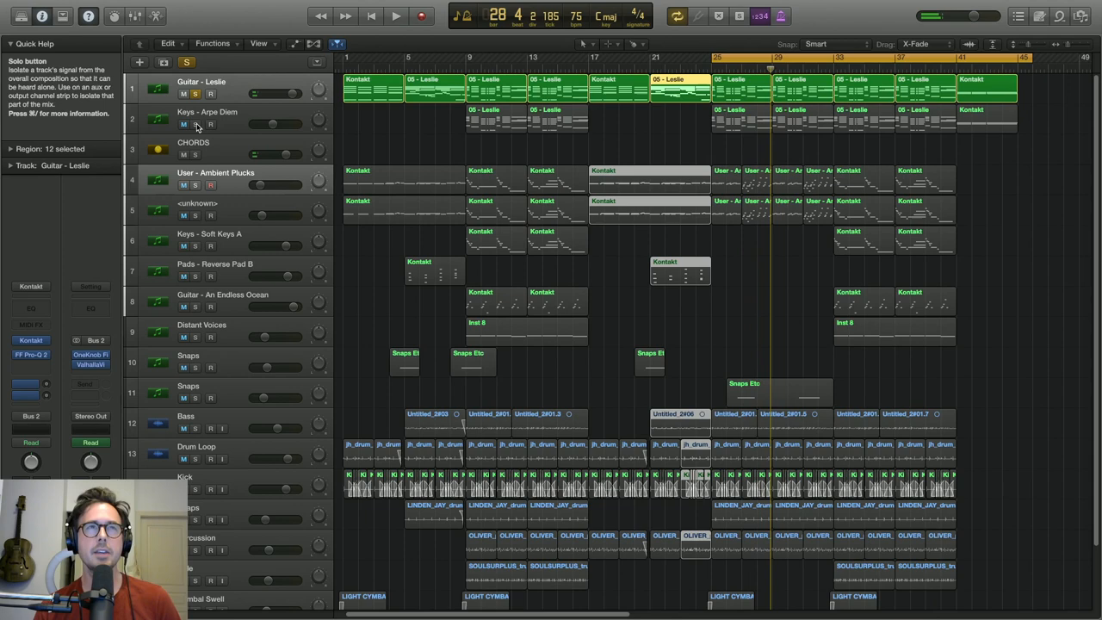
pyautogui.click(395, 16)
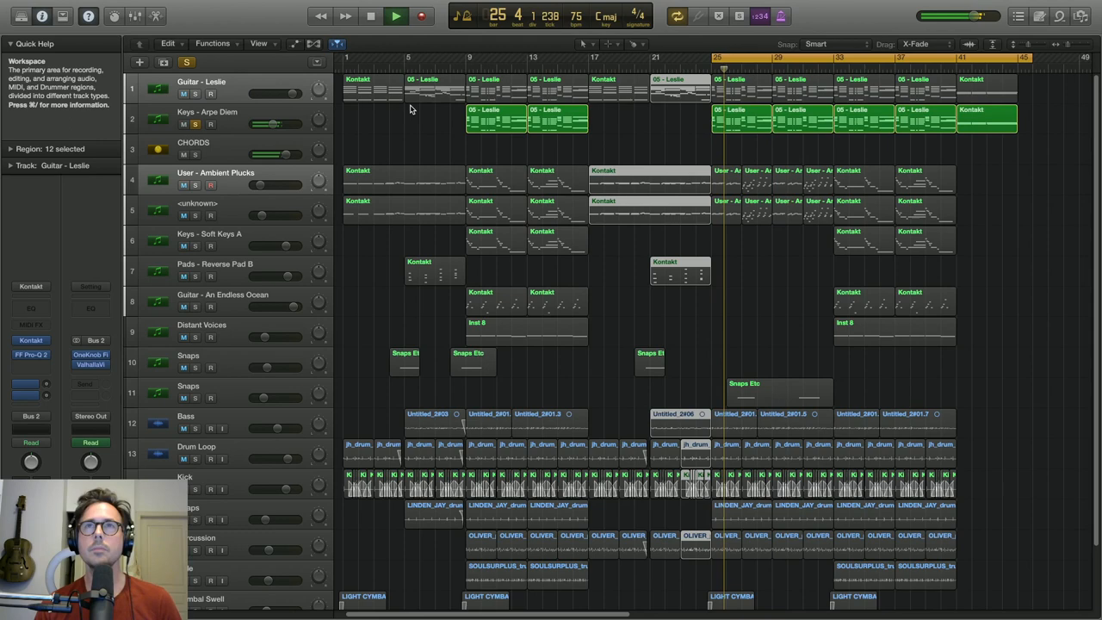
pyautogui.click(395, 16)
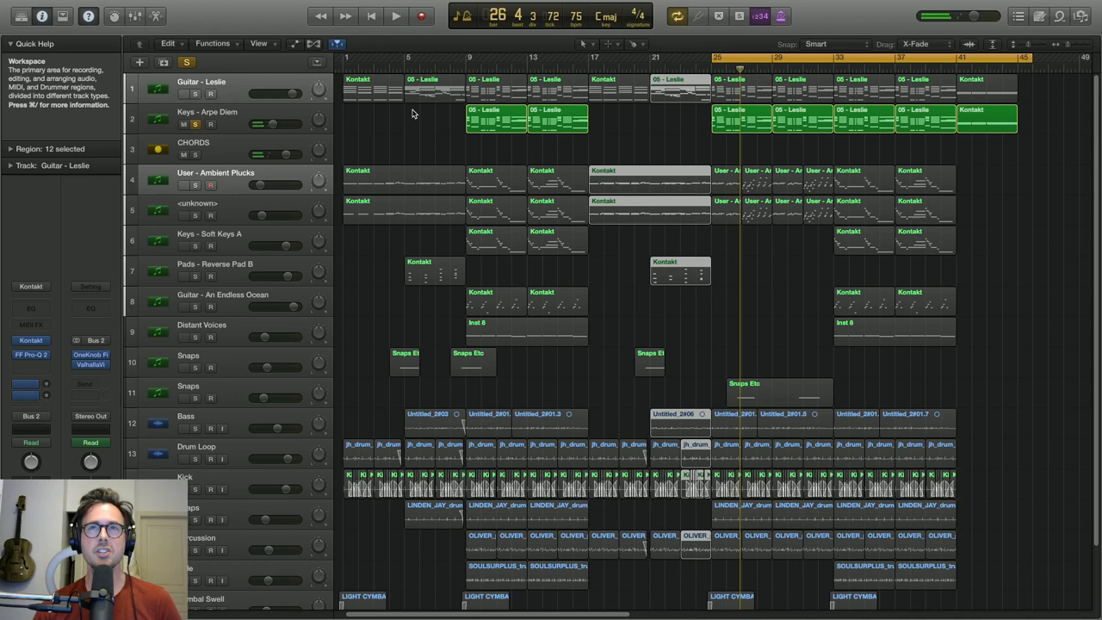
pyautogui.click(224, 178)
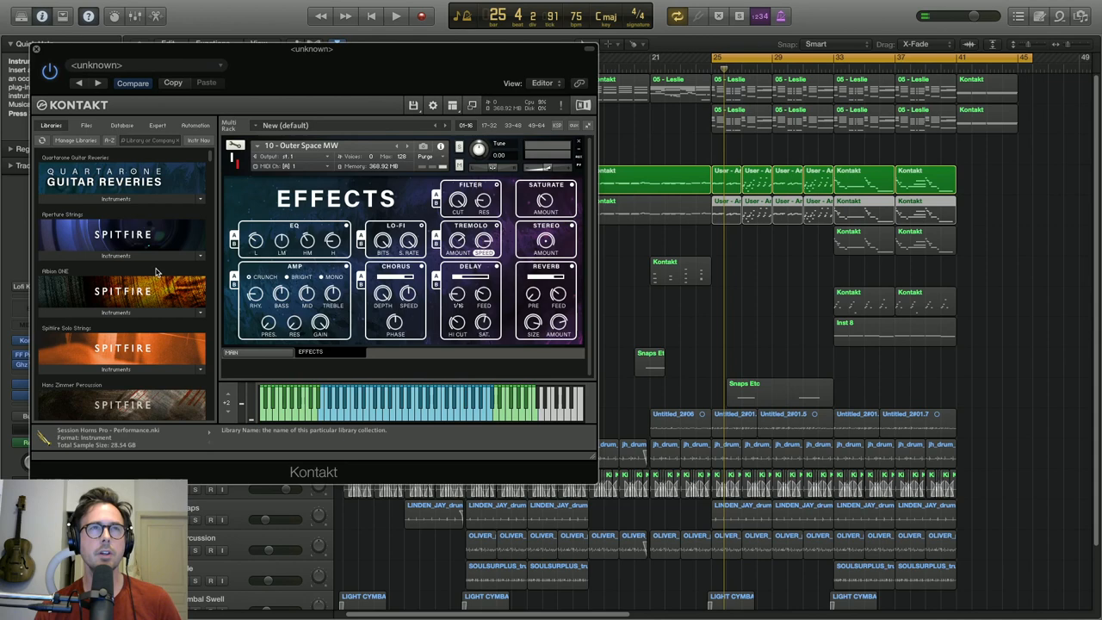
# Step: Close the Kontakt window and play back the soloed Keys - Soft Keys A
pyautogui.click(37, 49)
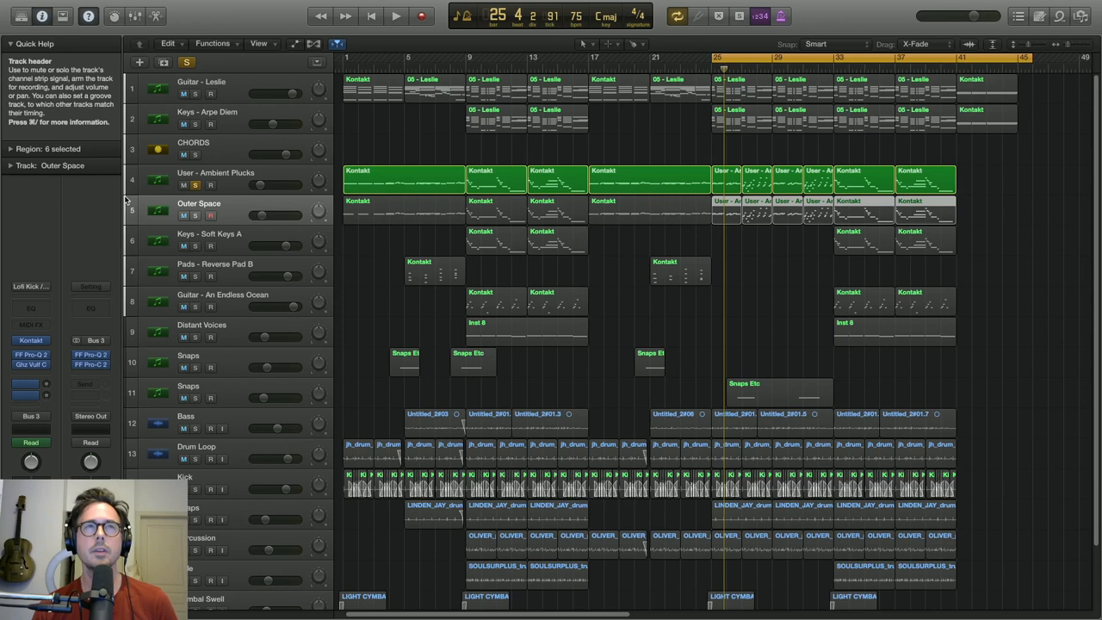
pyautogui.click(396, 15)
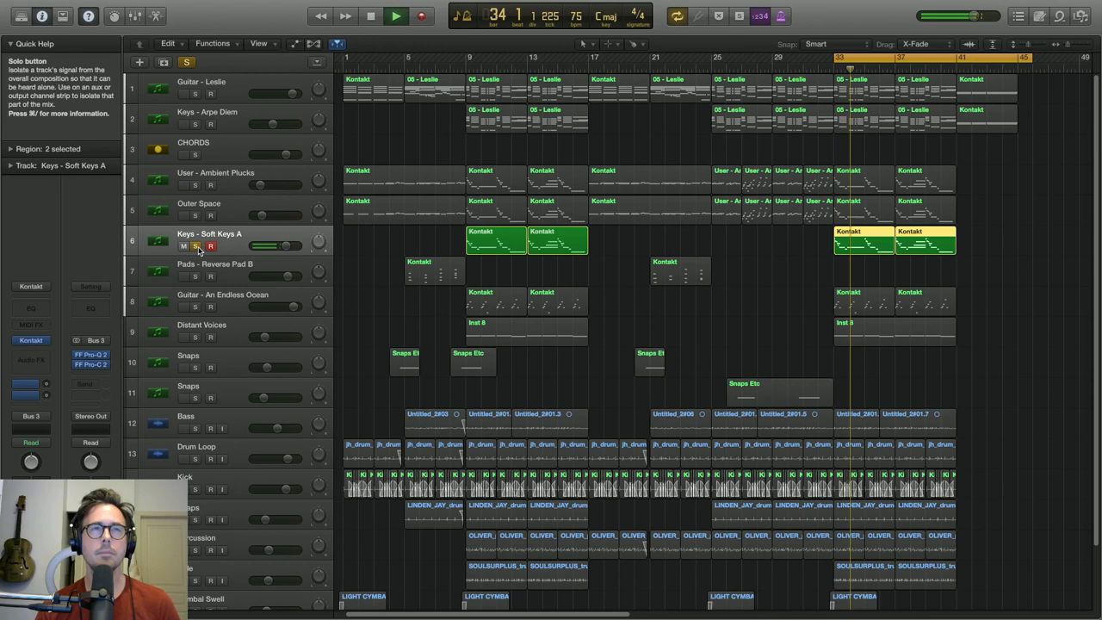
# Step: Solo Guitar - An Endless Ocean to hear it alone
pyautogui.click(194, 308)
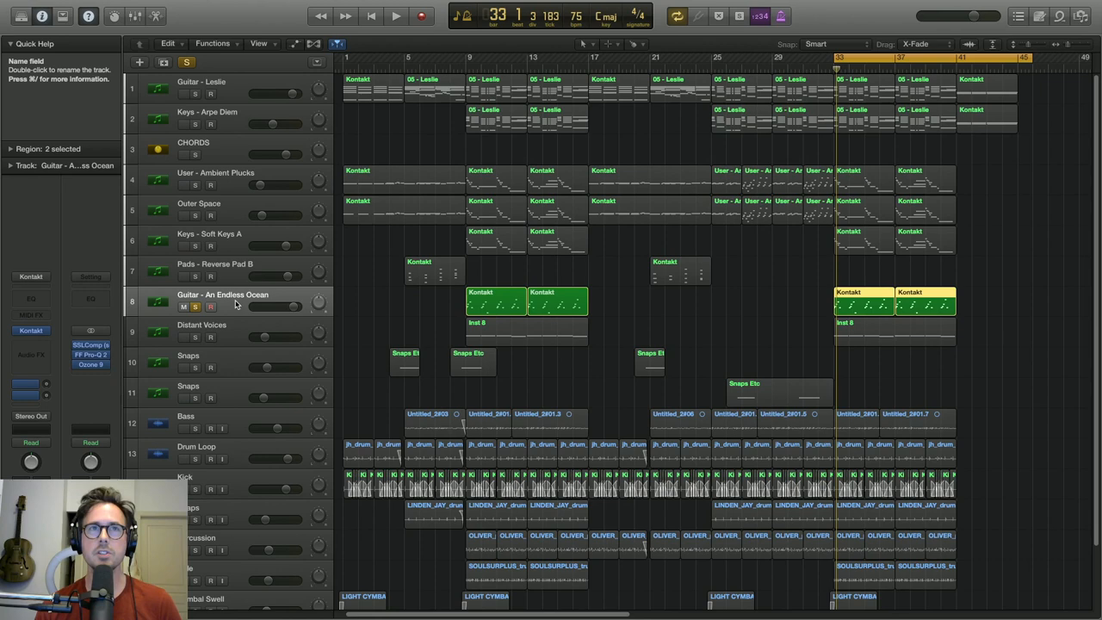
pyautogui.moveTo(211, 306)
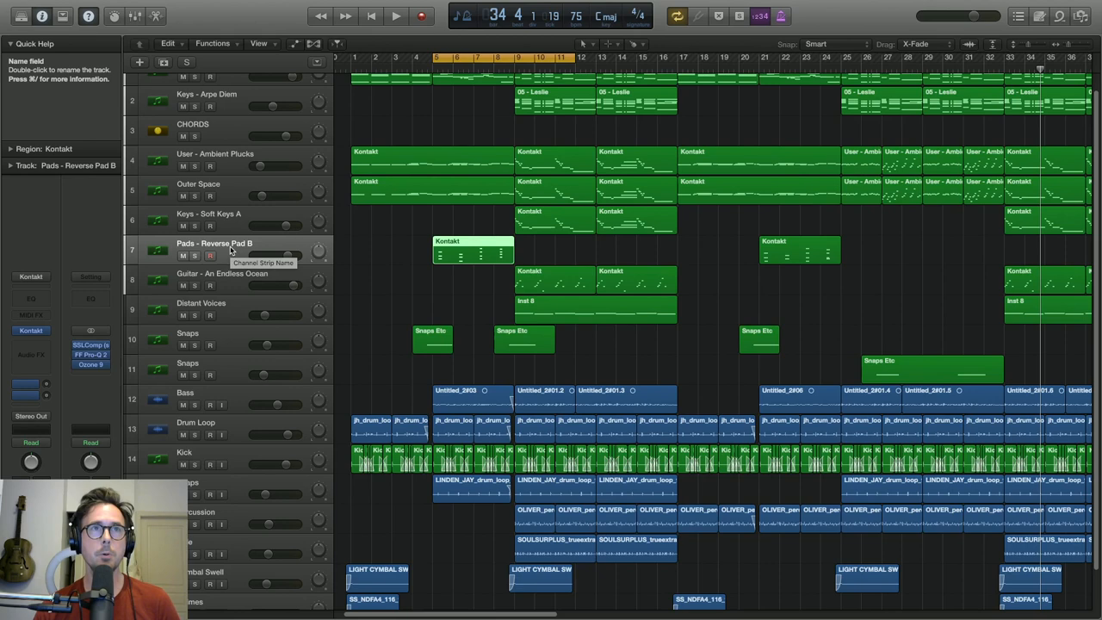
# Step: Stop playback and scroll the Valiant Samples store to Quartarone Guitar Reveries at $79
pyautogui.click(395, 16)
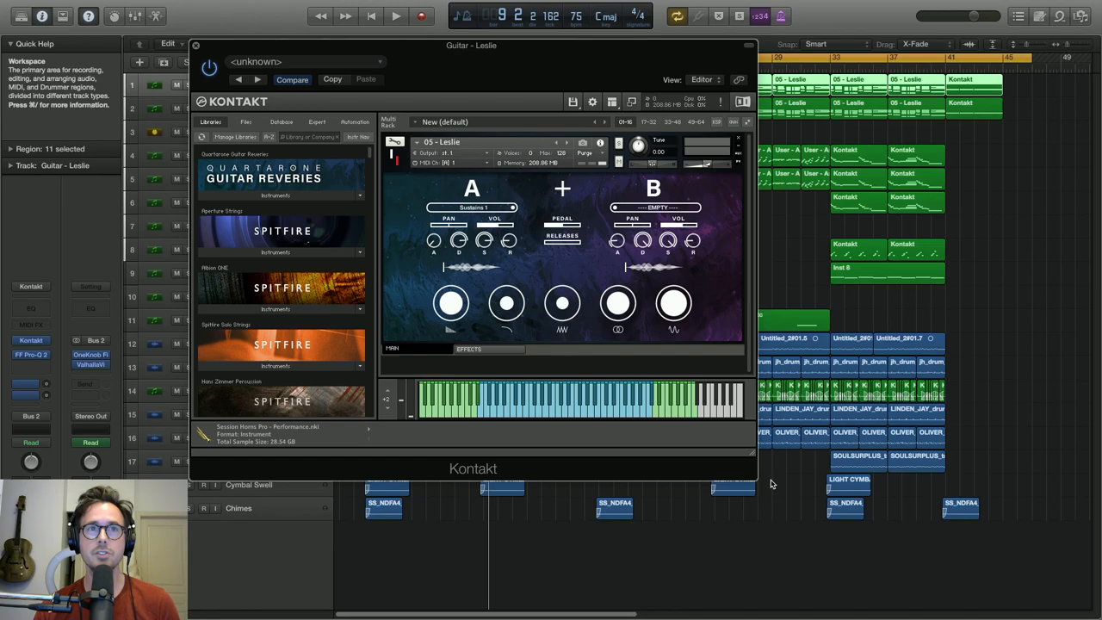
pyautogui.click(932, 597)
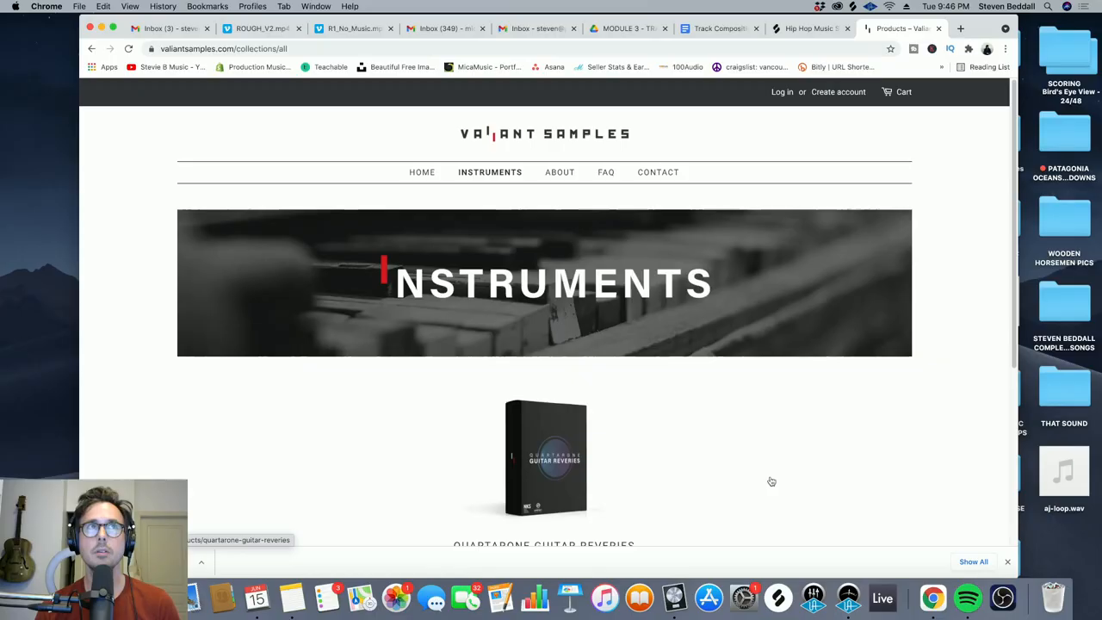
pyautogui.scroll(-3)
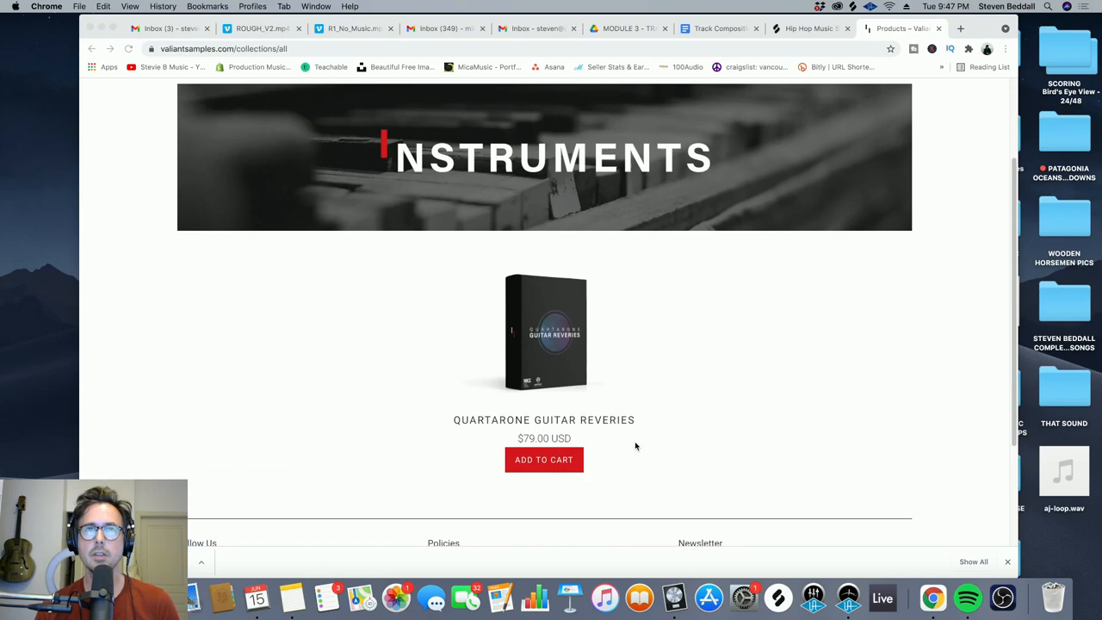